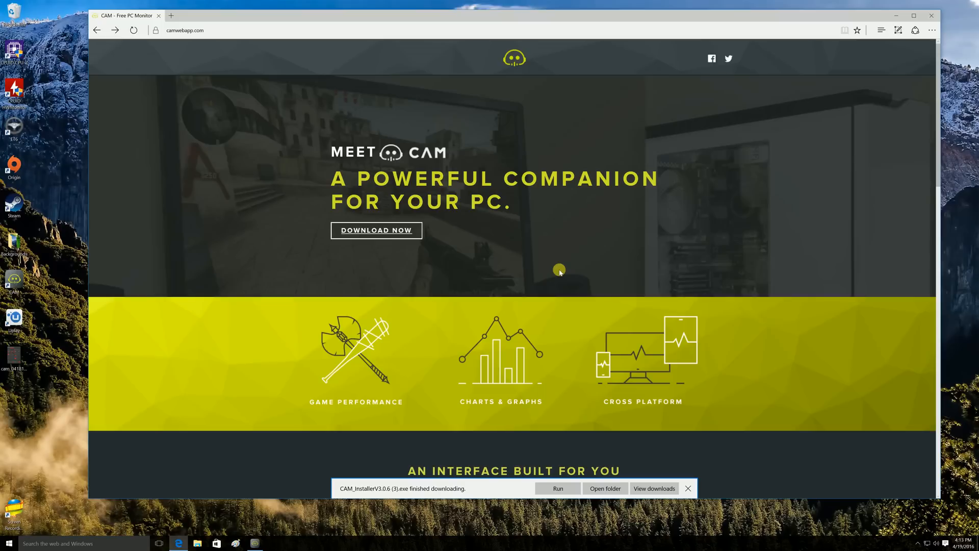
mouse_move(513, 244)
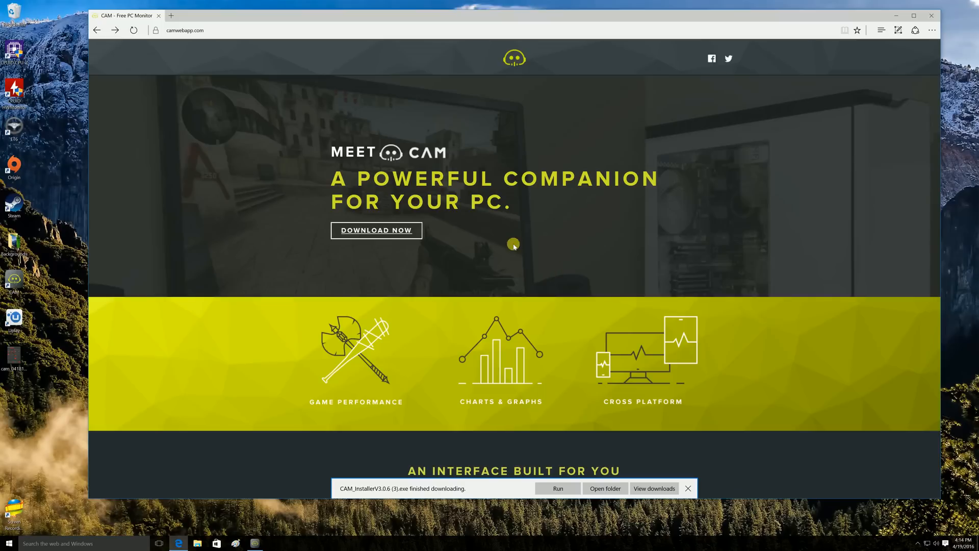
Download the CAM installer from camwebapp.com, run it, and close Edge once CAM launches.
left_click(376, 230)
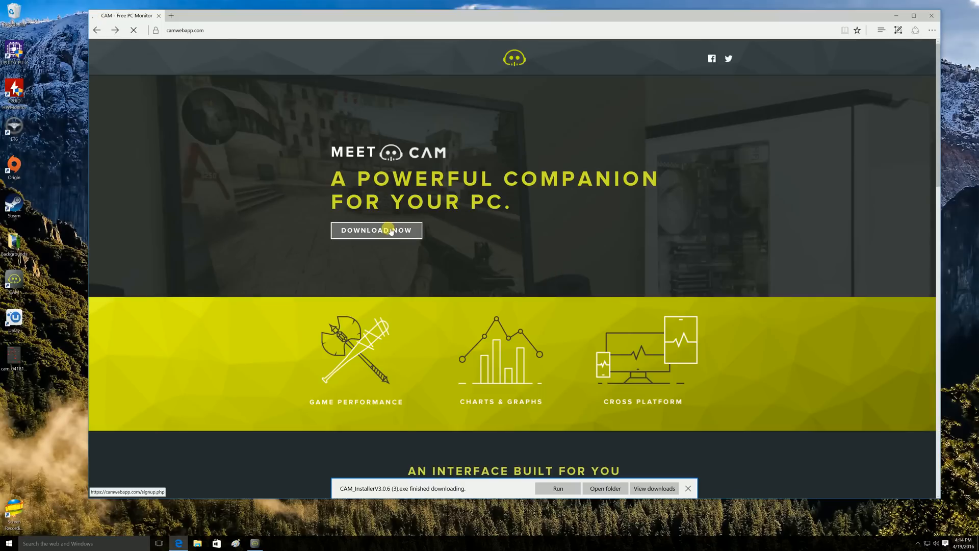
left_click(376, 230)
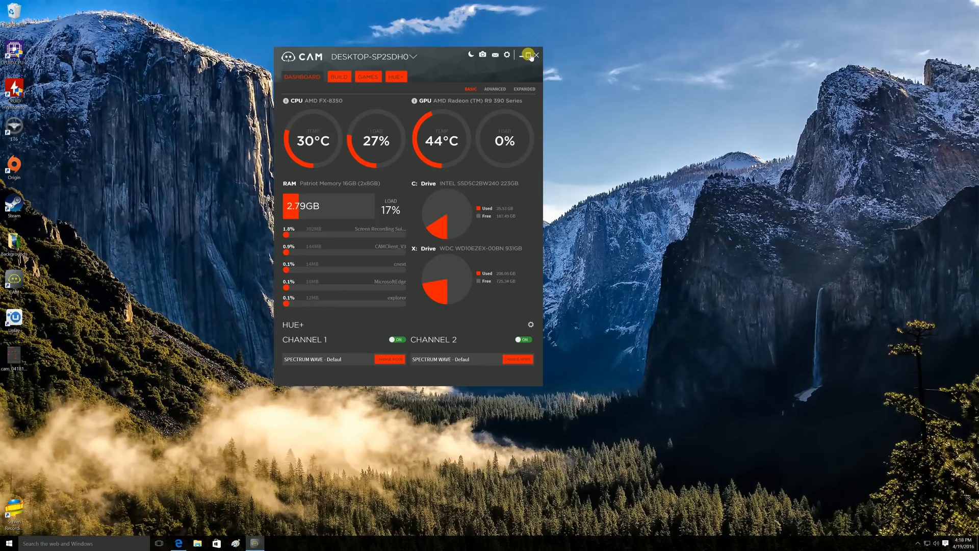
Expand CAM into full-screen view with CPU, GPU, RAM, storage, network and FPS graphs.
left_click(528, 54)
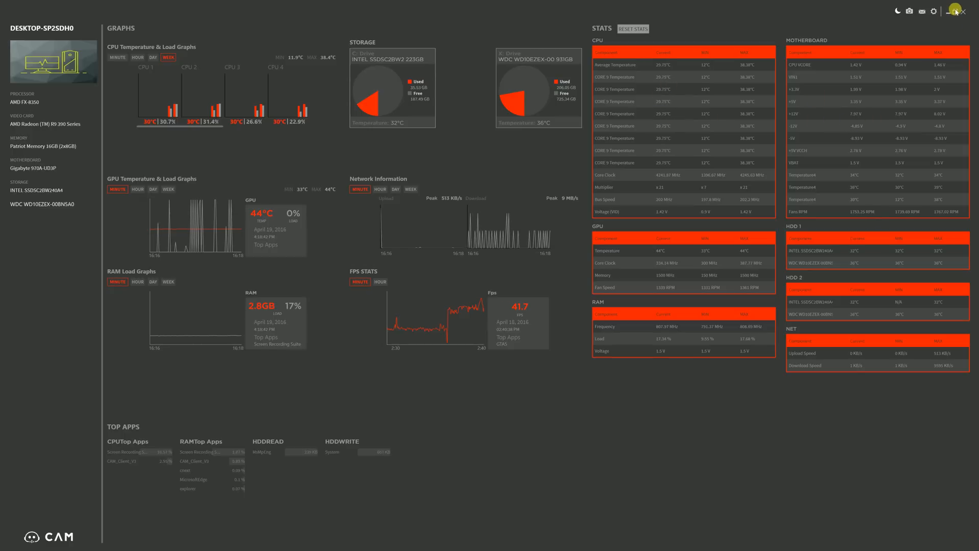
Exit full-screen and switch the dashboard to ADVANCED per-core CPU temperature and load graphs.
left_click(961, 11)
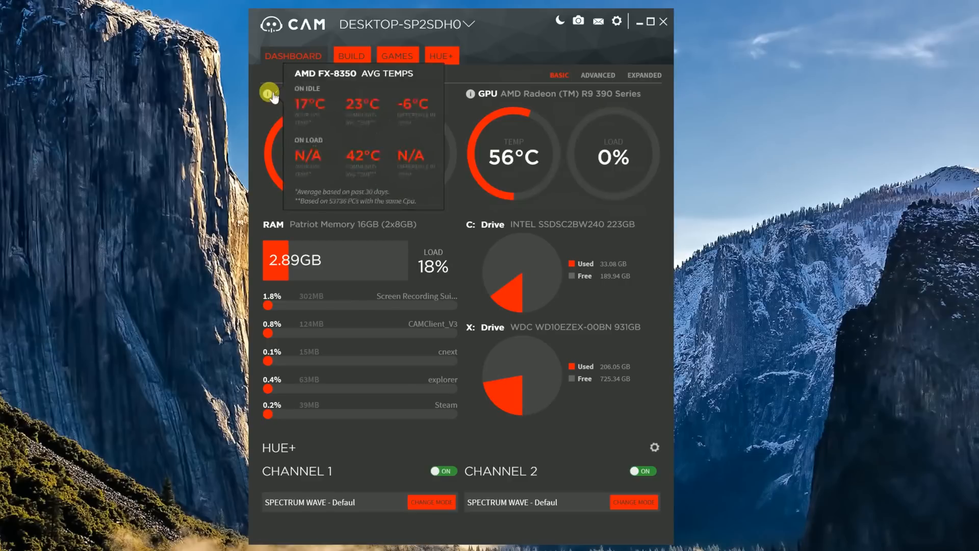
mouse_move(356, 99)
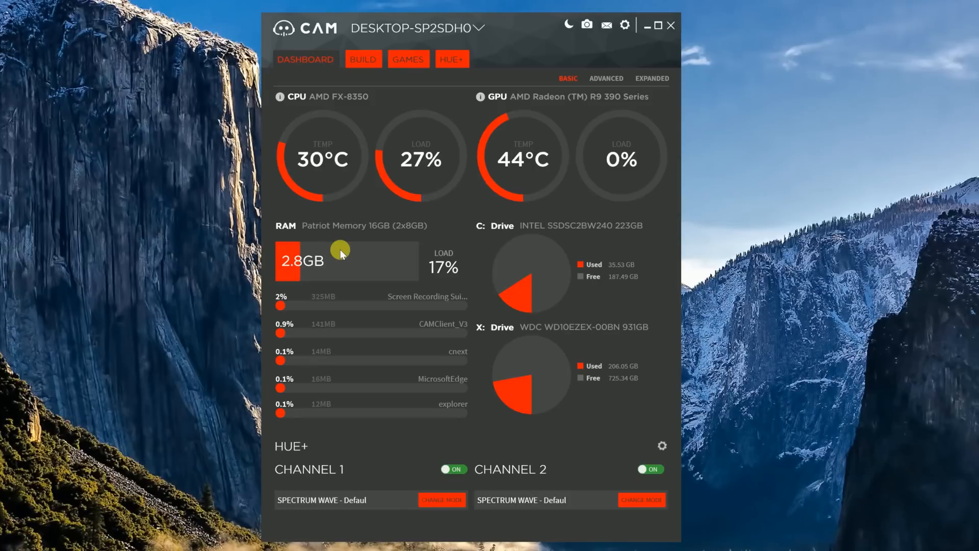
mouse_move(449, 275)
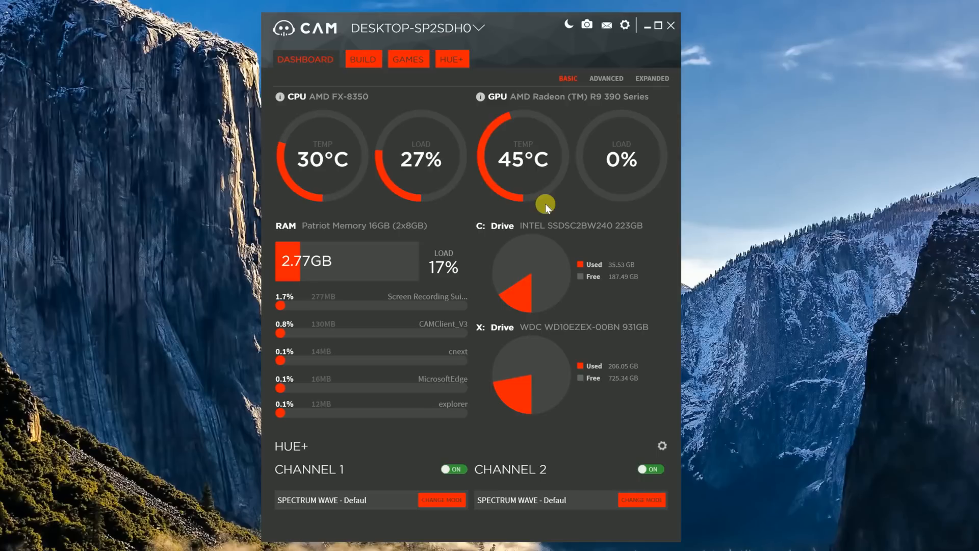
left_click(605, 78)
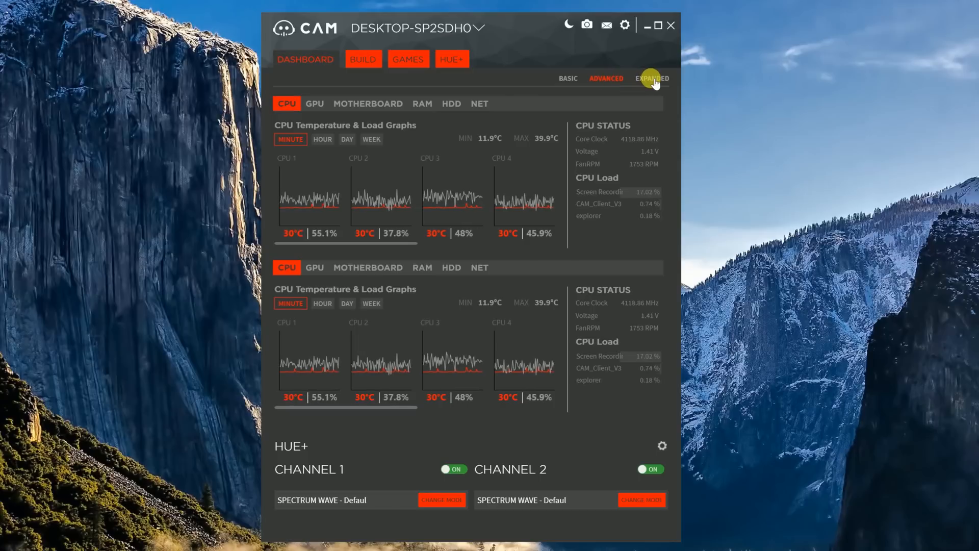
Open the EXPANDED window and scroll through current, minimum and maximum component readings.
left_click(652, 78)
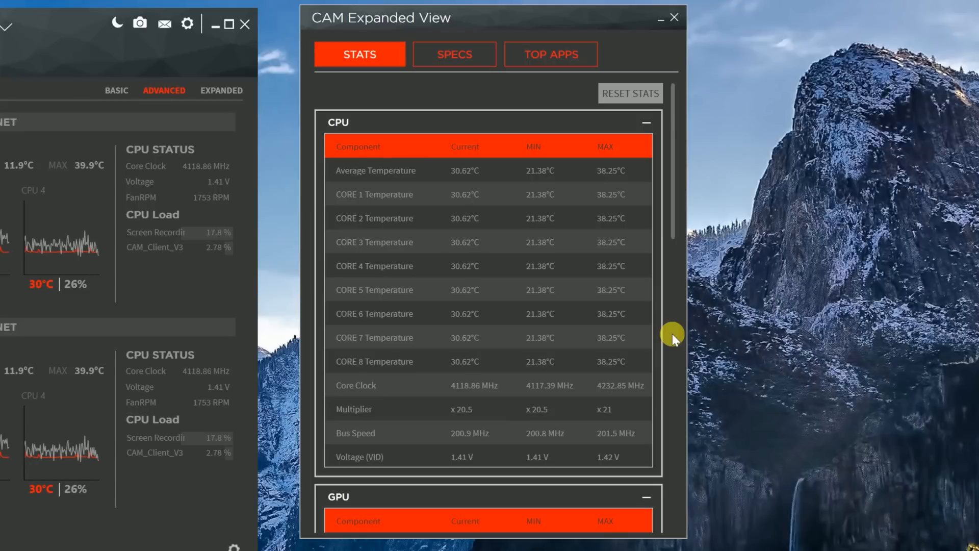
scroll("down", 3)
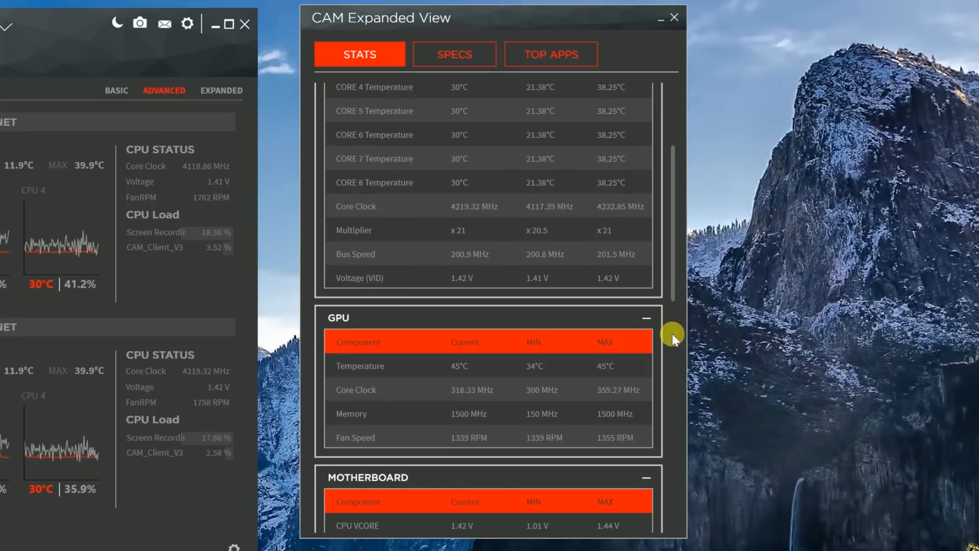
scroll("down", 3)
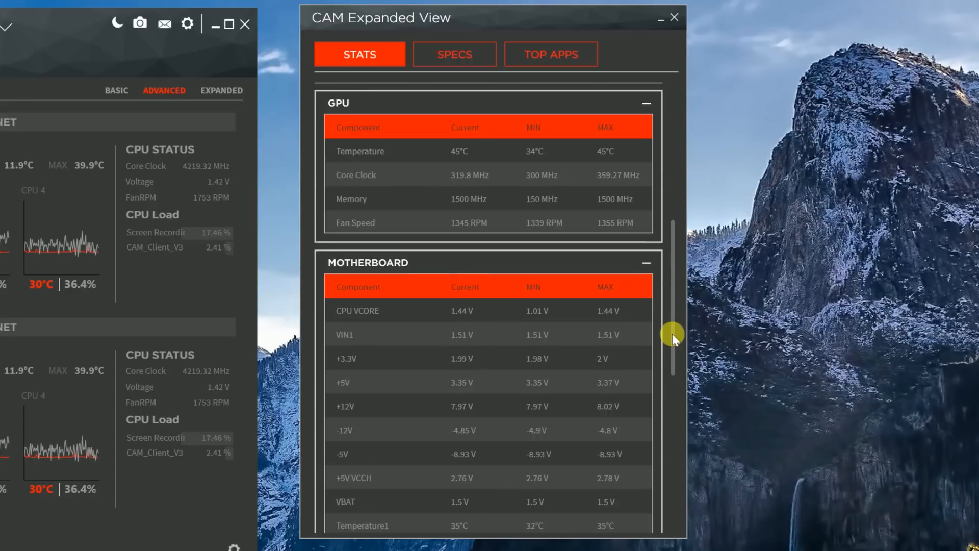
scroll("down", 3)
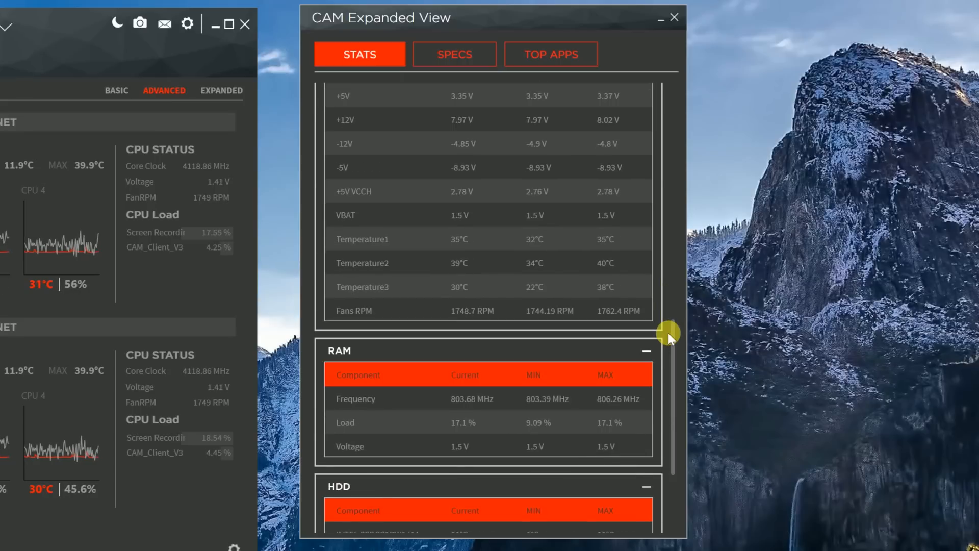
scroll("down", 3)
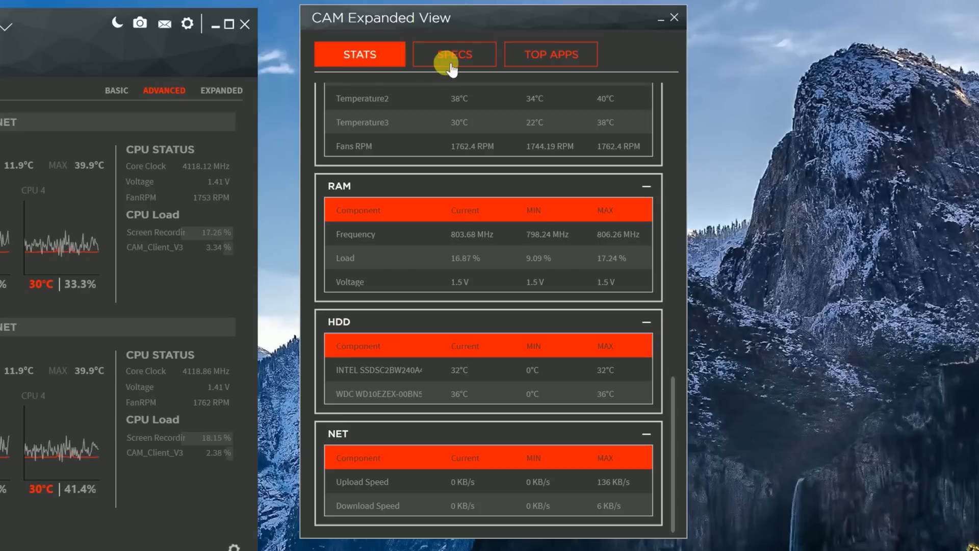
Switch Expanded View to SPECS and scroll through CPU, GPU, motherboard, RAM and drive details.
left_click(454, 54)
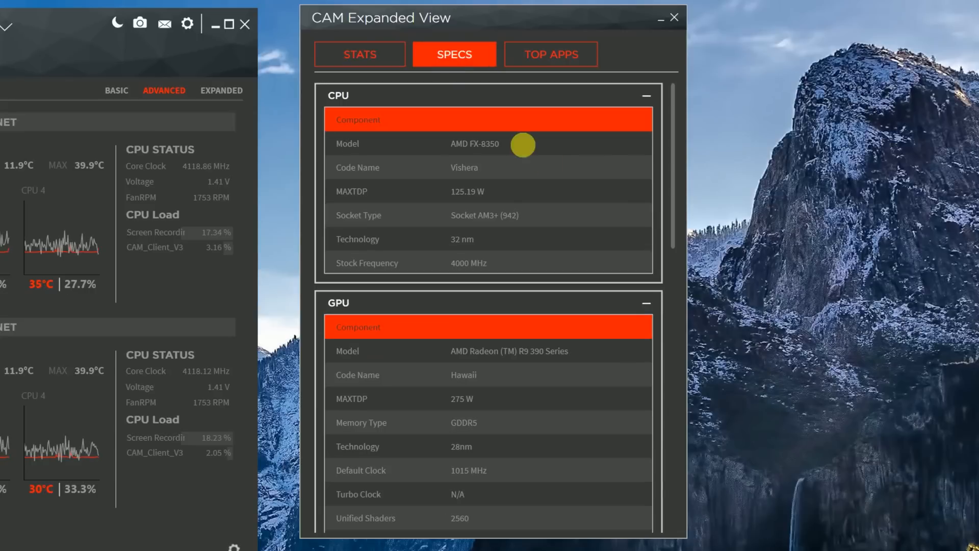
mouse_move(586, 189)
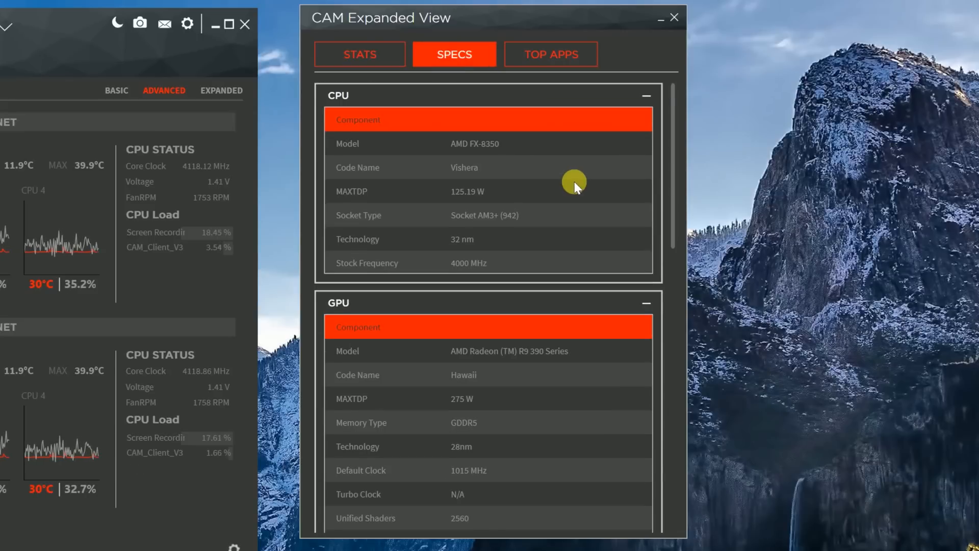
scroll("down", 3)
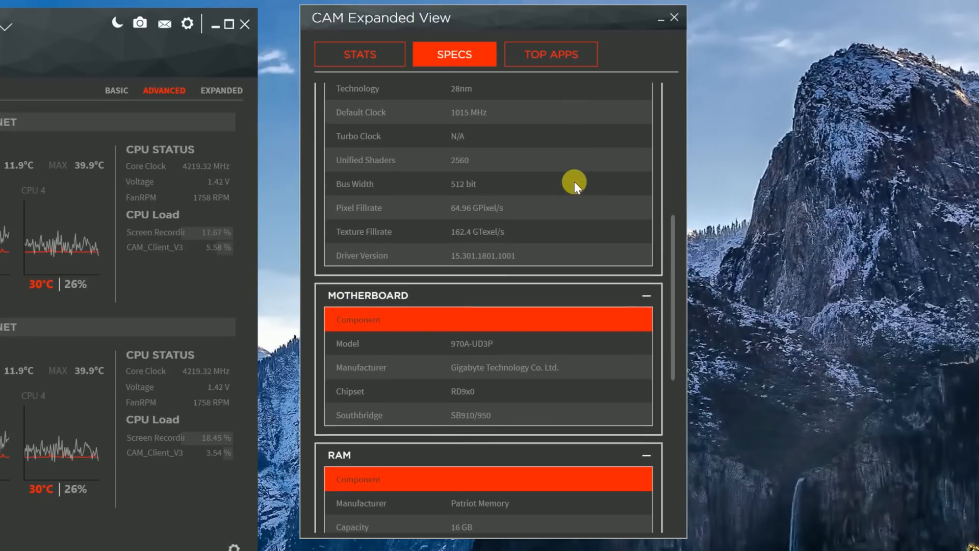
scroll("down", 3)
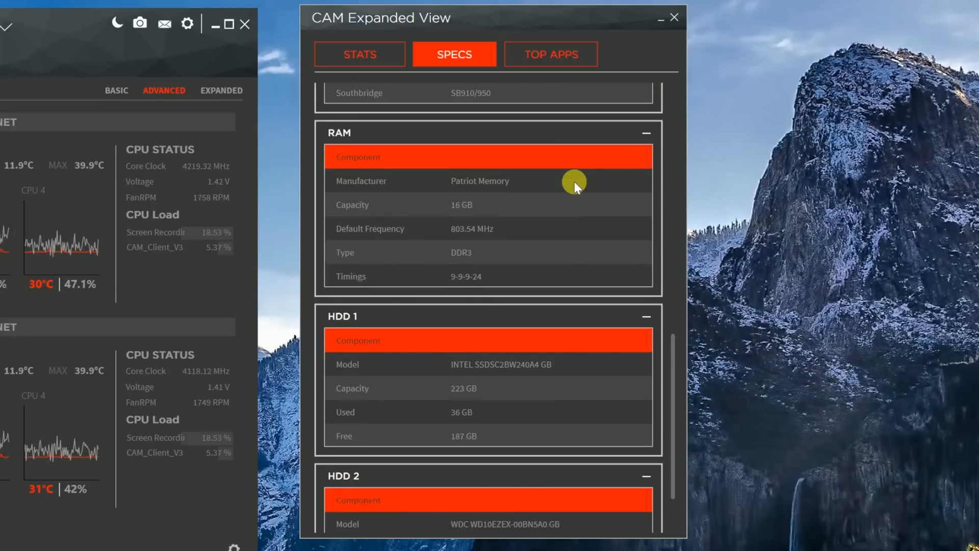
scroll("down", 3)
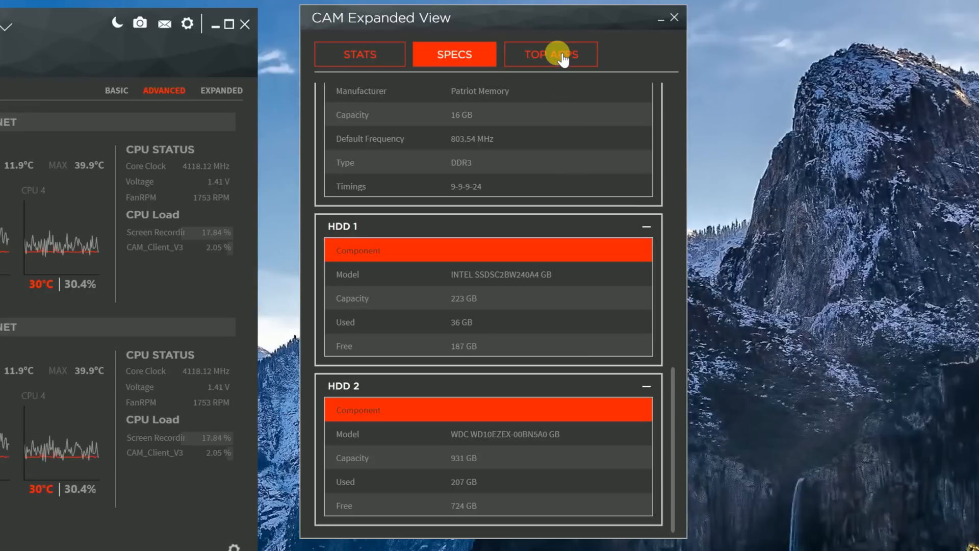
View TOP APPS by CPU, RAM and disk use, then return to STATS.
left_click(551, 55)
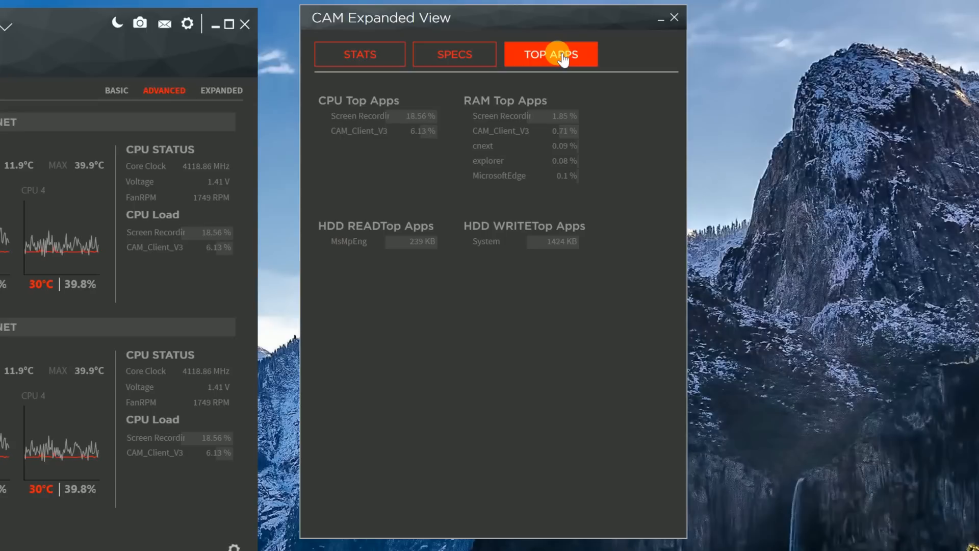
left_click(360, 54)
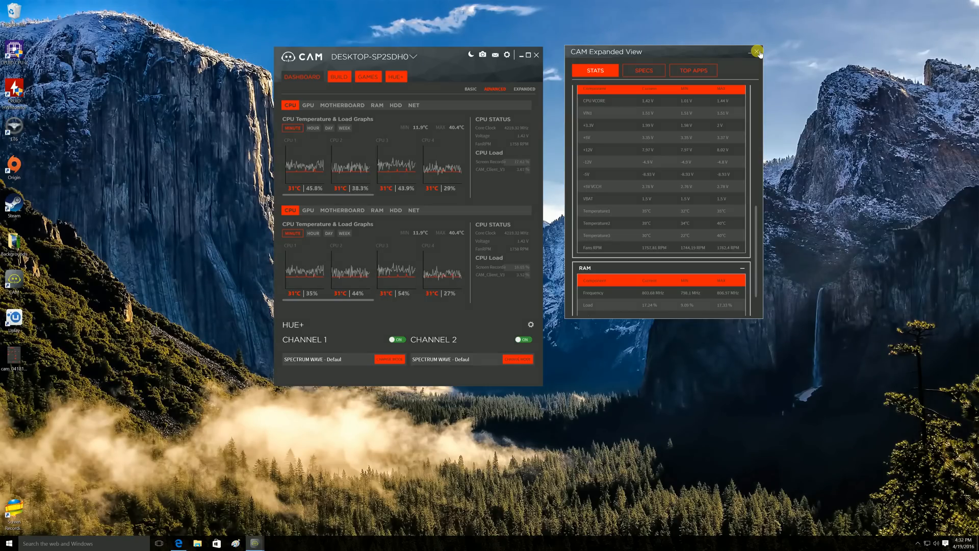
Close Expanded View and cycle the Advanced panel through MOTHERBOARD, RAM, then back to CPU.
left_click(756, 51)
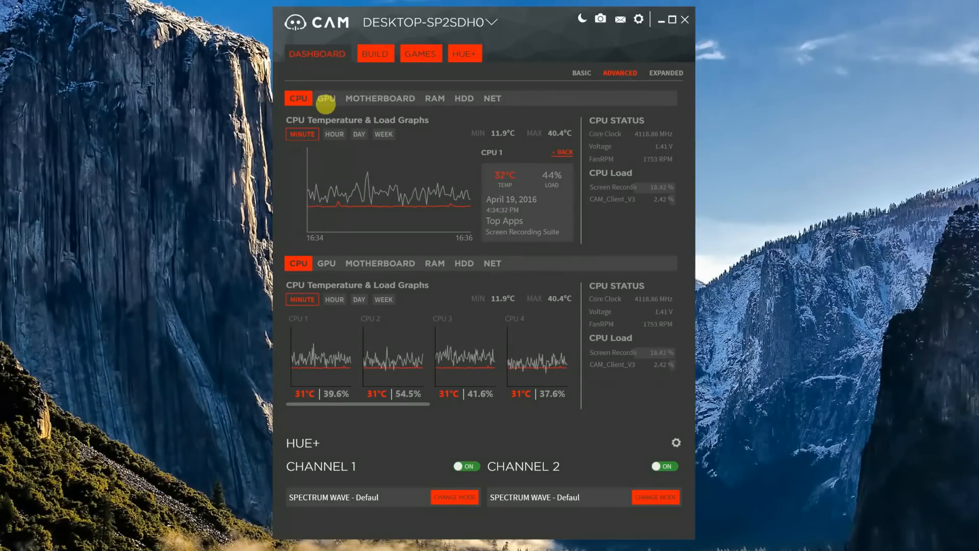
left_click(380, 98)
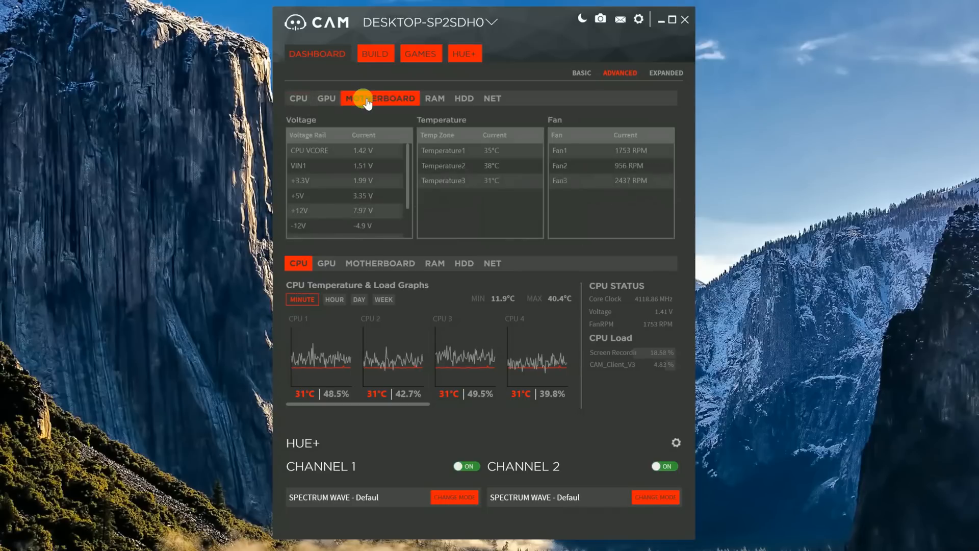
left_click(435, 98)
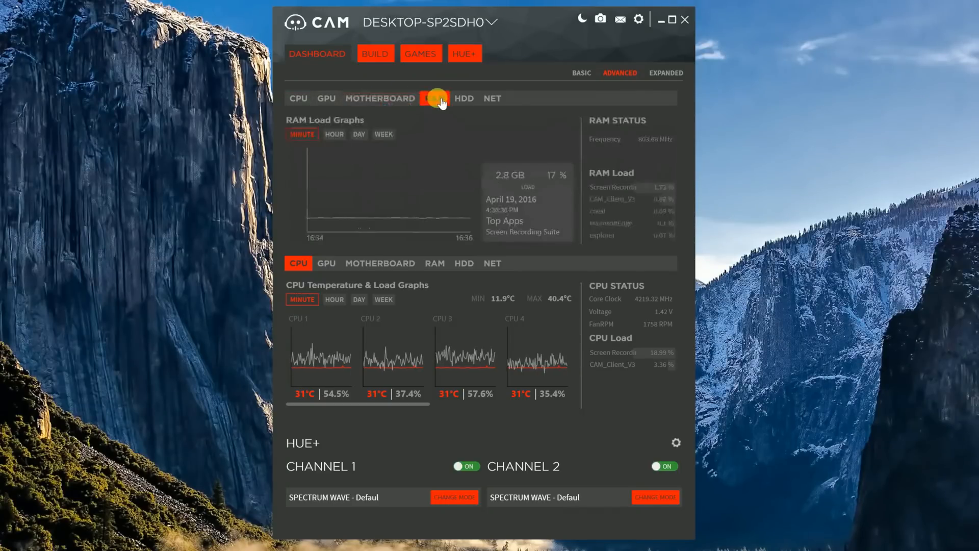
left_click(434, 98)
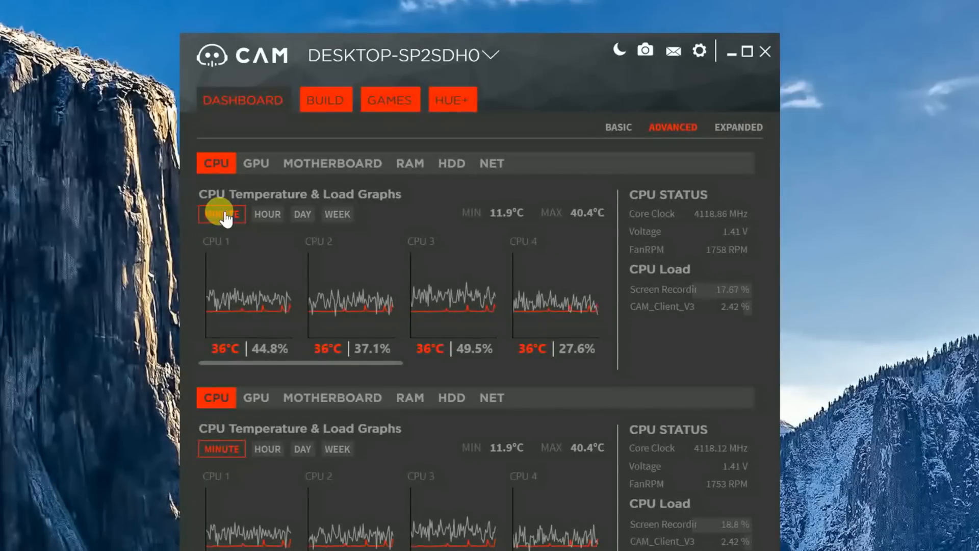
Switch CPU graphs to longer HOUR and WEEK ranges, then open CPU 1's detailed graph.
left_click(268, 214)
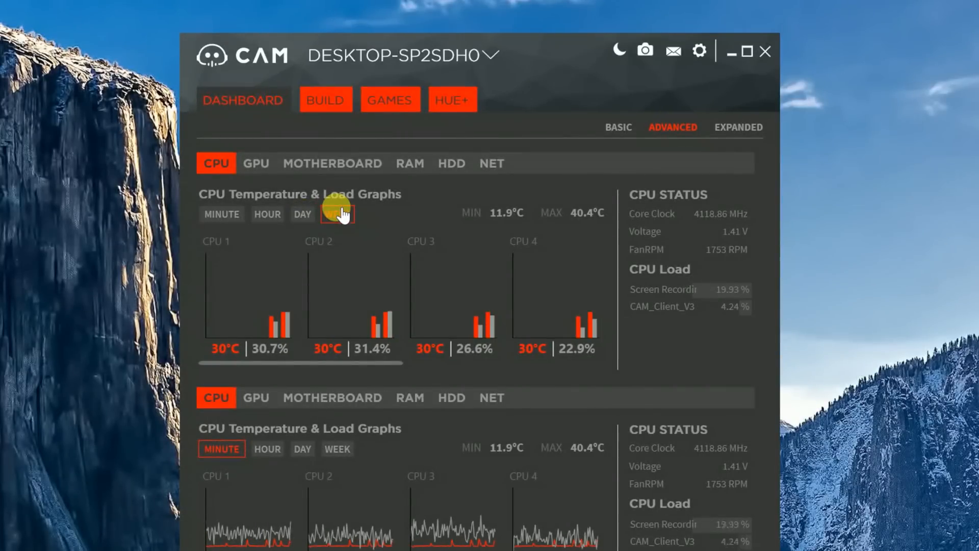
left_click(337, 214)
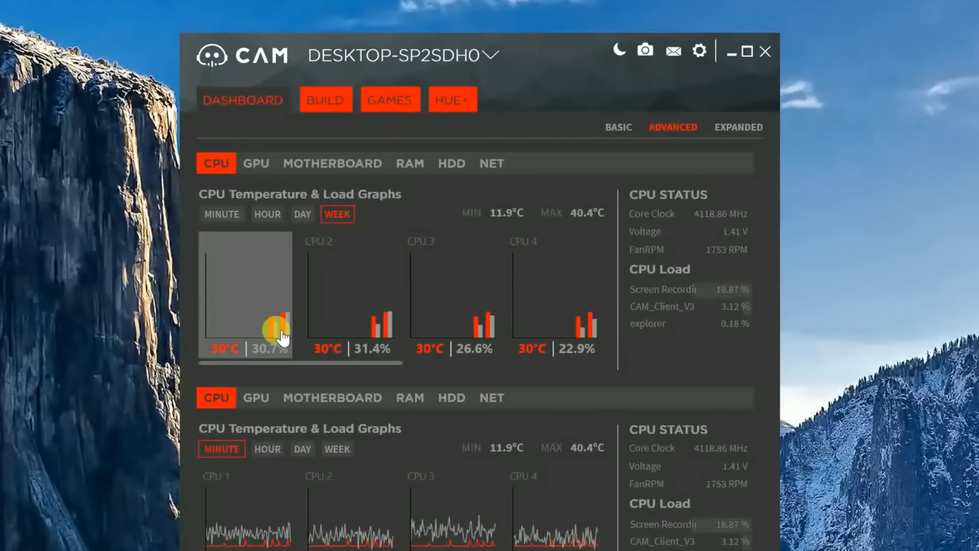
left_click(221, 214)
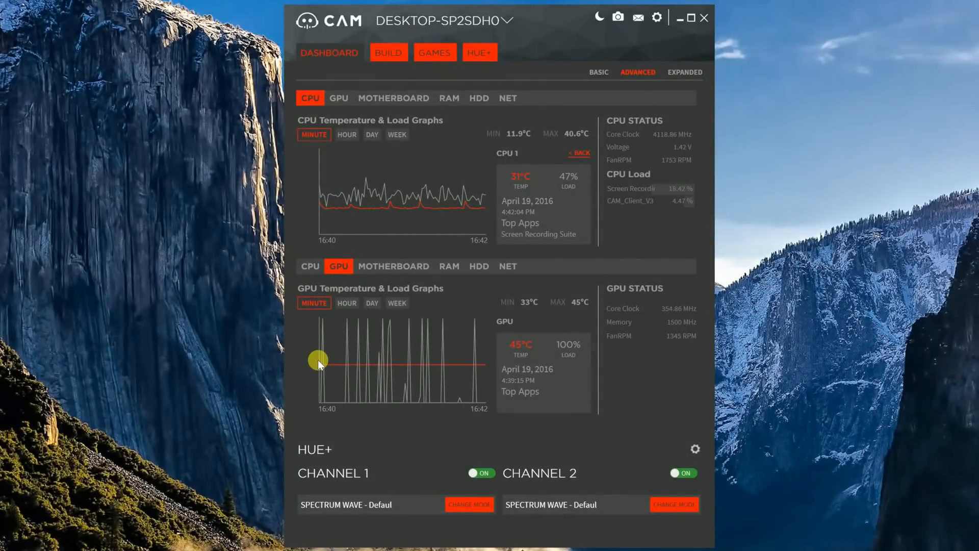
Browse the lower panel's motherboard, RAM and drive readings, then show NET activity over DAY.
left_click(393, 266)
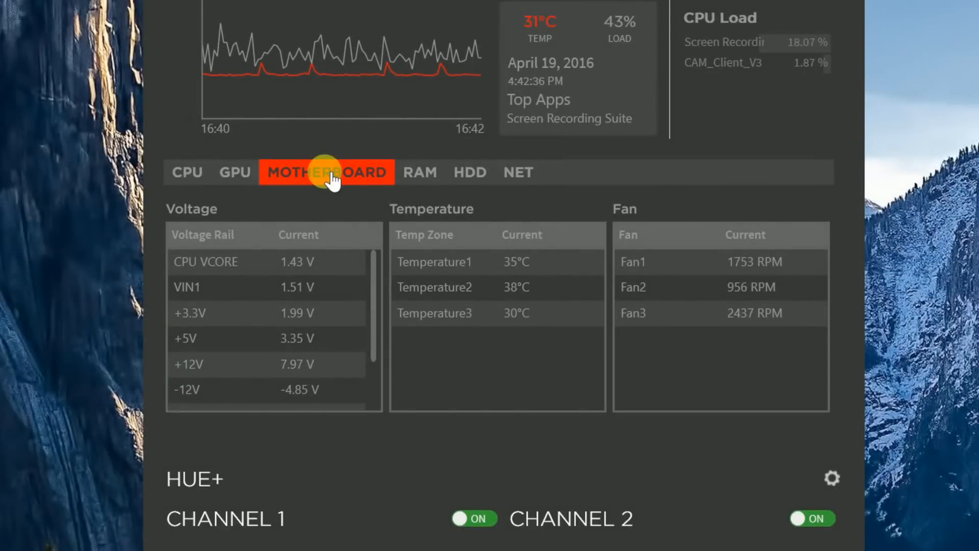
left_click(420, 172)
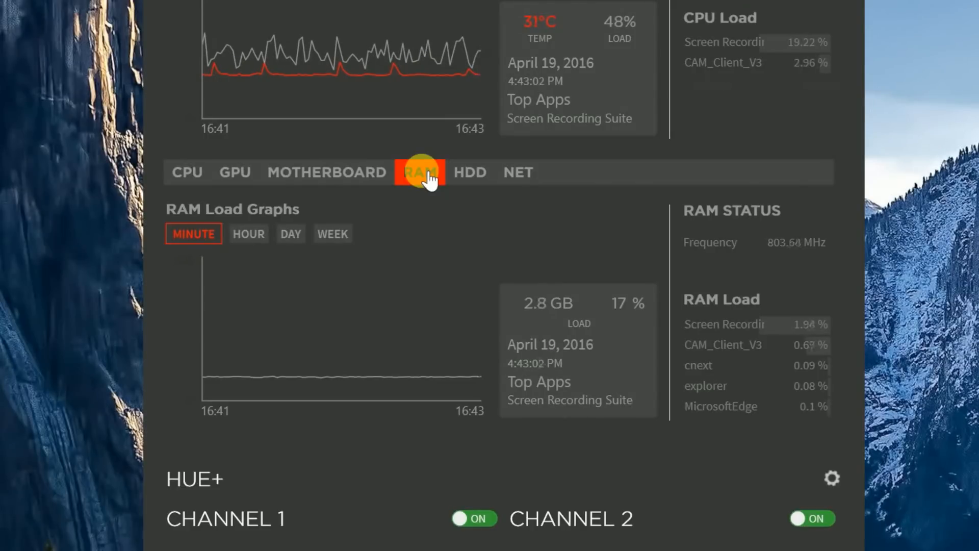
left_click(470, 172)
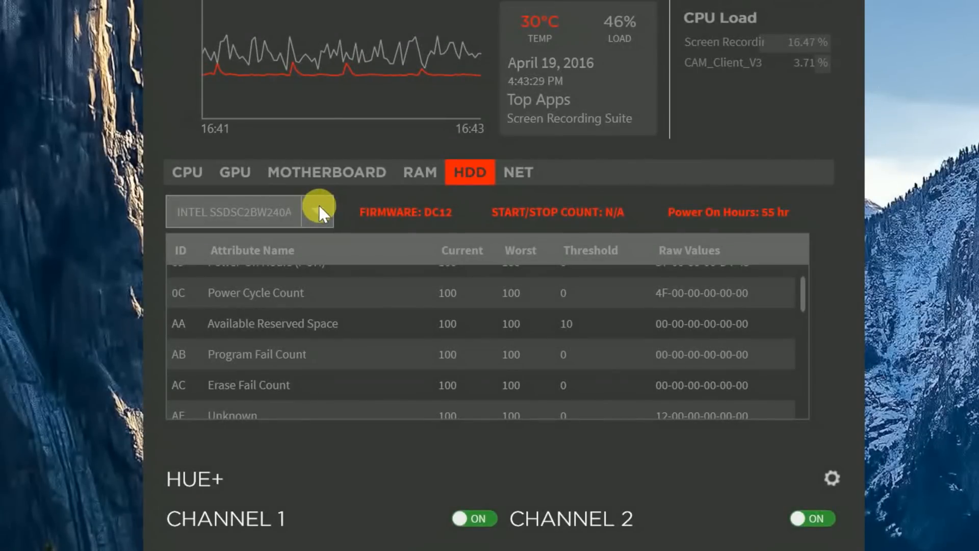
left_click(318, 211)
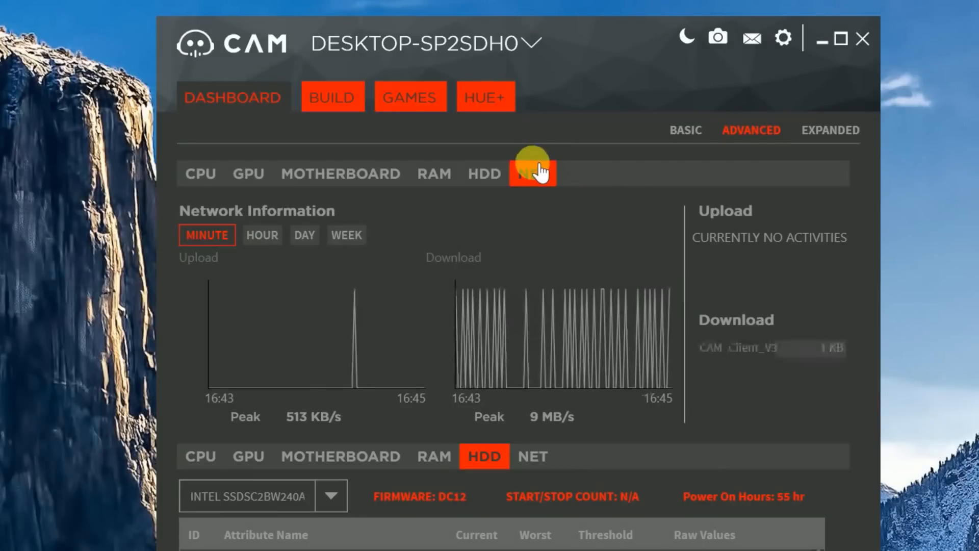
left_click(532, 174)
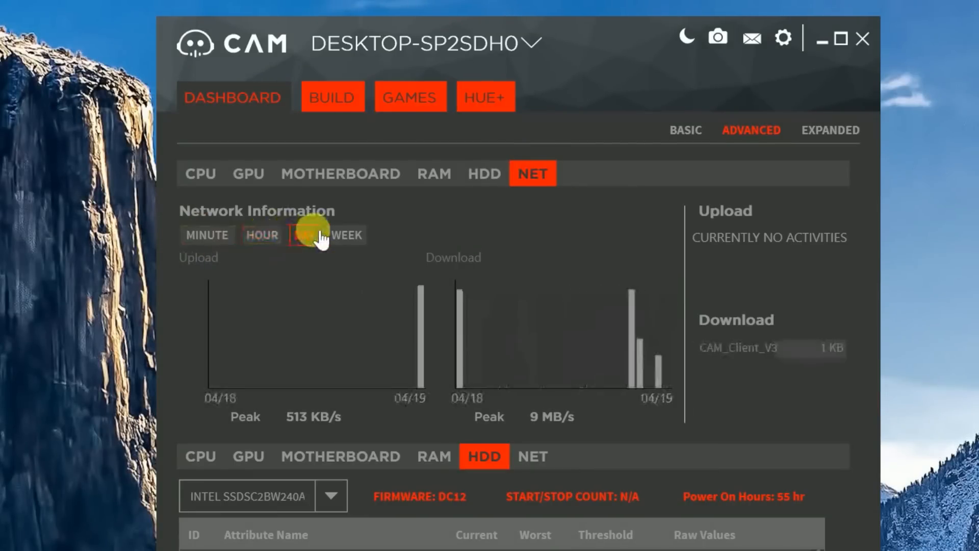
left_click(345, 235)
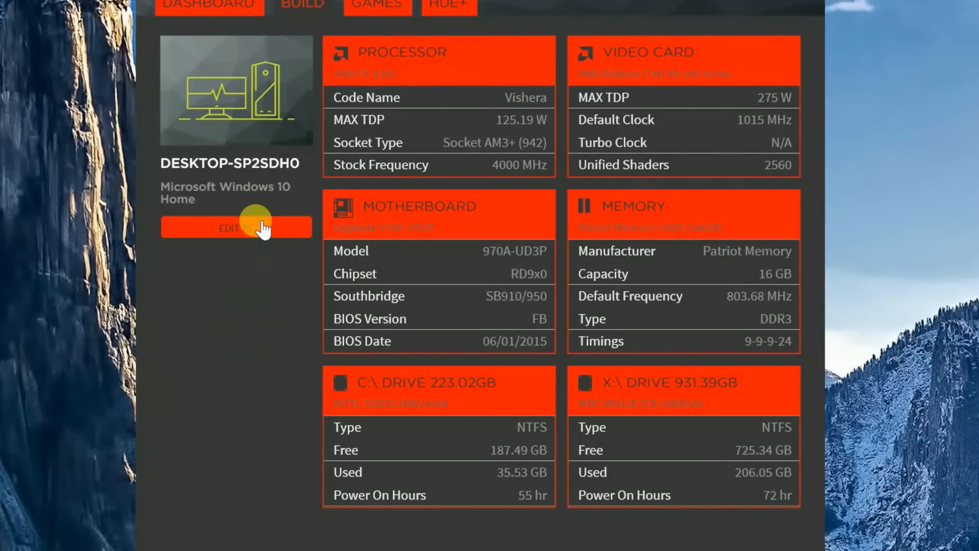
Open the BUILD tab's system specifications and click EDIT to configure them.
left_click(236, 227)
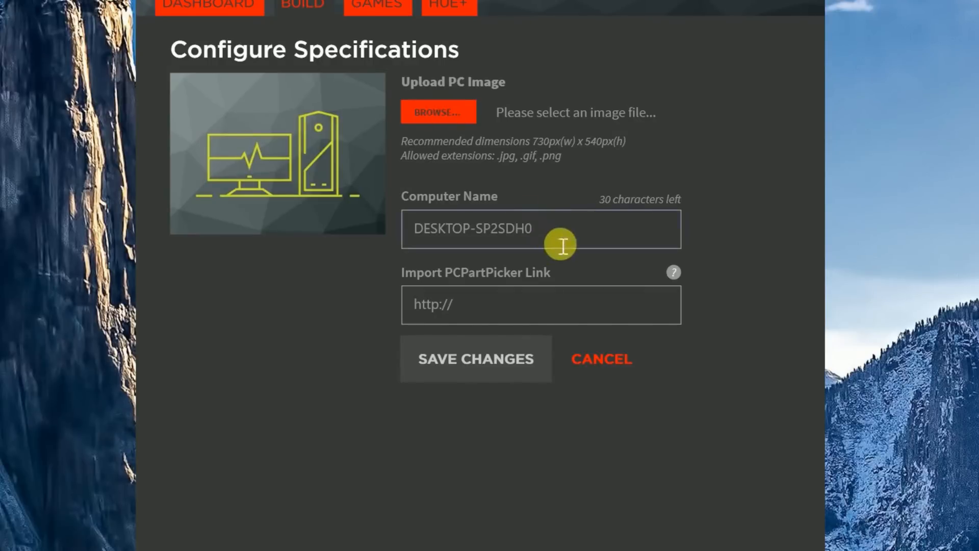
Select the Computer Name field in Configure Specifications to edit the PC's name.
left_click(541, 304)
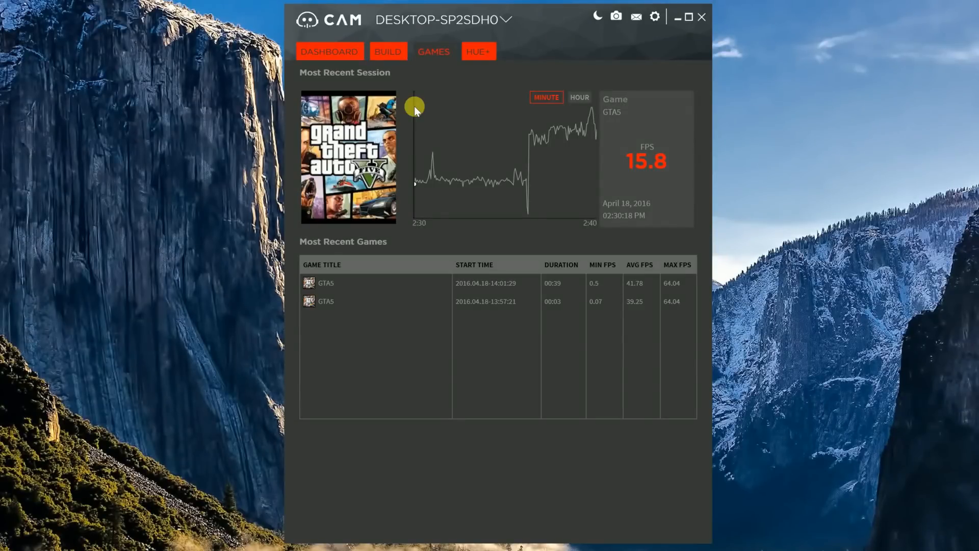
mouse_move(417, 125)
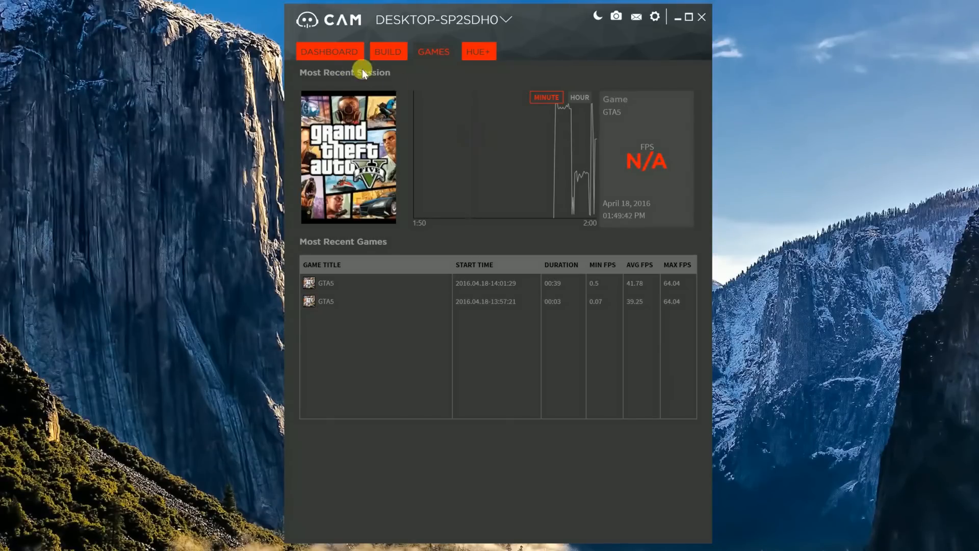
Return from the GTA5 session history to the dashboard overview.
left_click(329, 51)
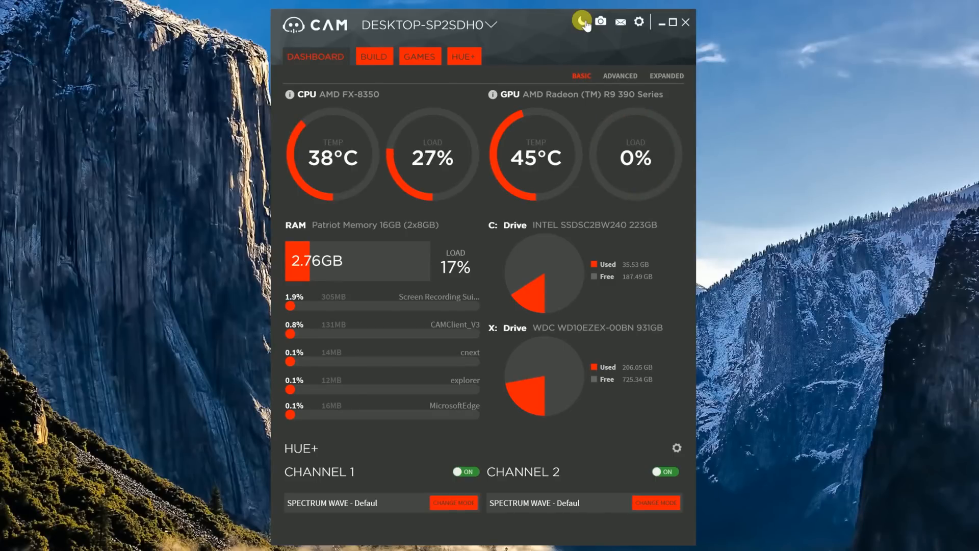
Screenshot the CAM dashboard via the camera tool and dismiss the save prompt.
left_click(581, 21)
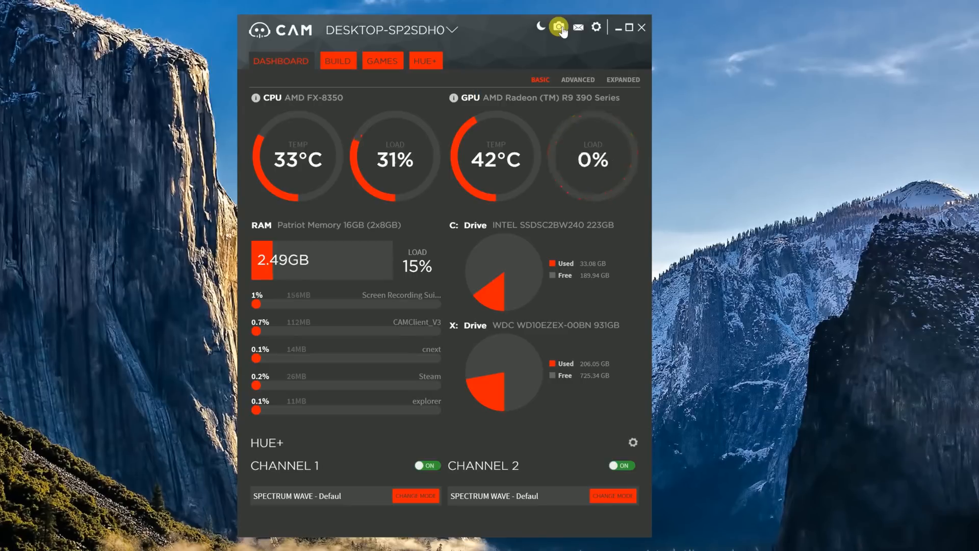
left_click(559, 27)
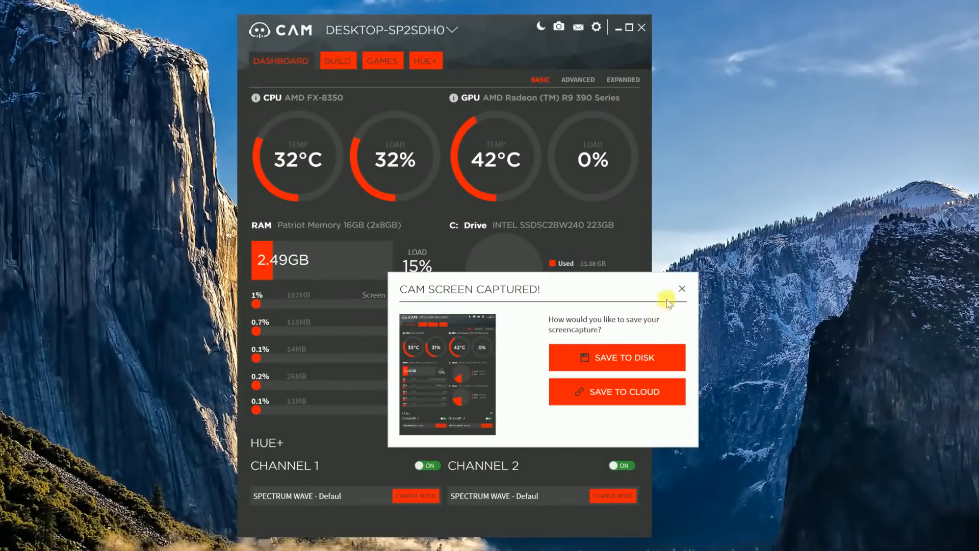
left_click(730, 82)
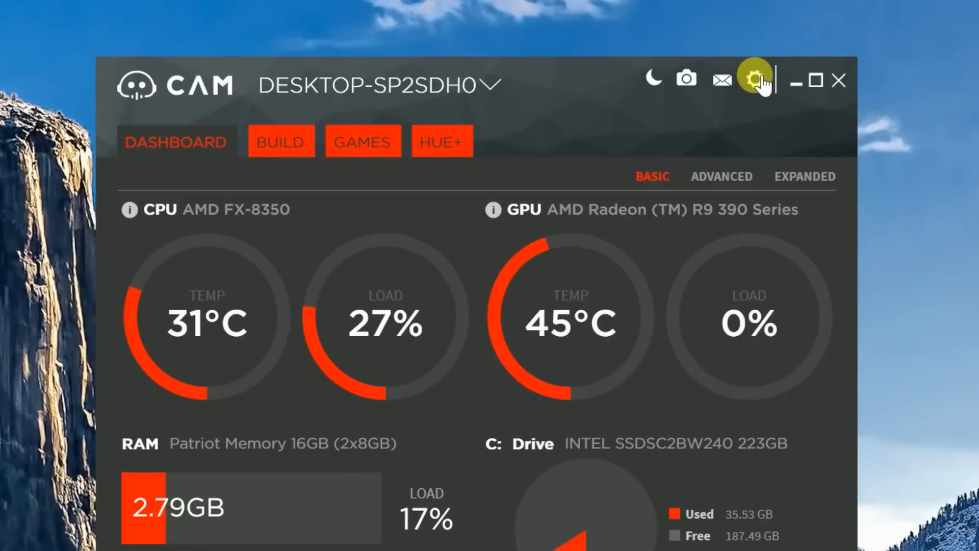
Switch CAM to the compact Mini CAM view and back to the full window.
left_click(755, 80)
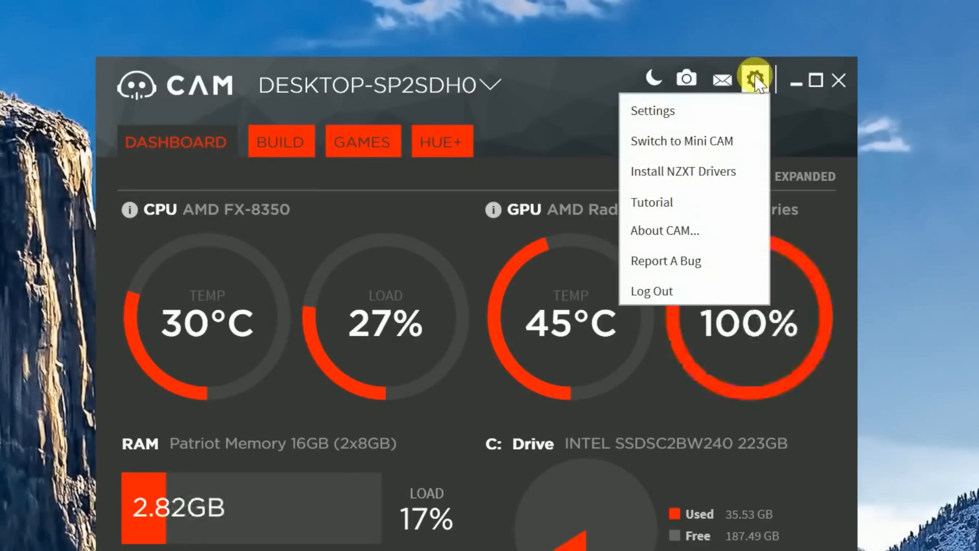
mouse_move(674, 117)
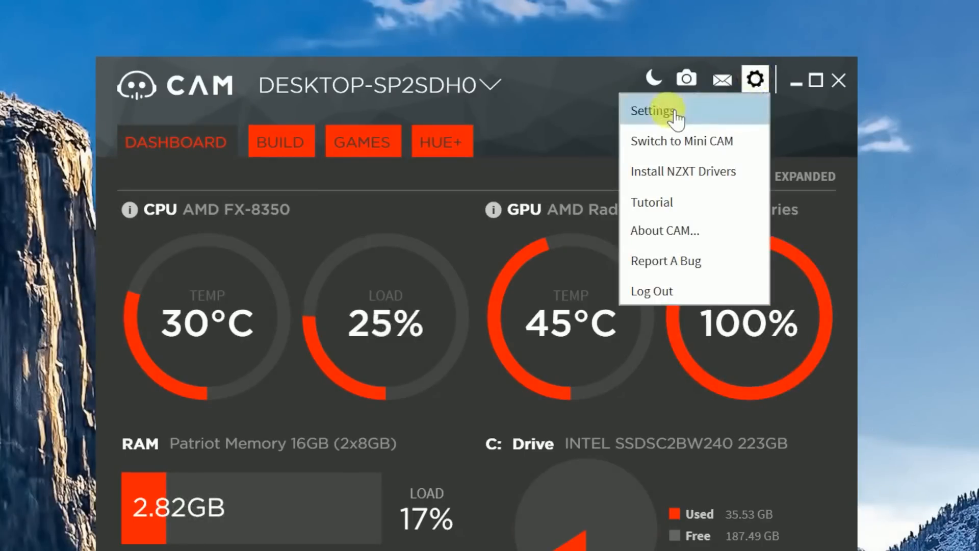
mouse_move(681, 140)
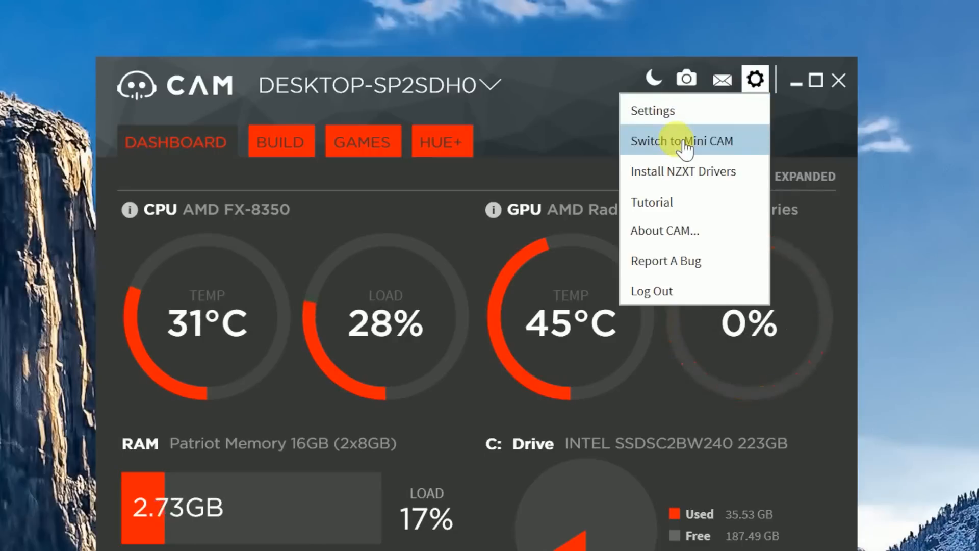
mouse_move(683, 171)
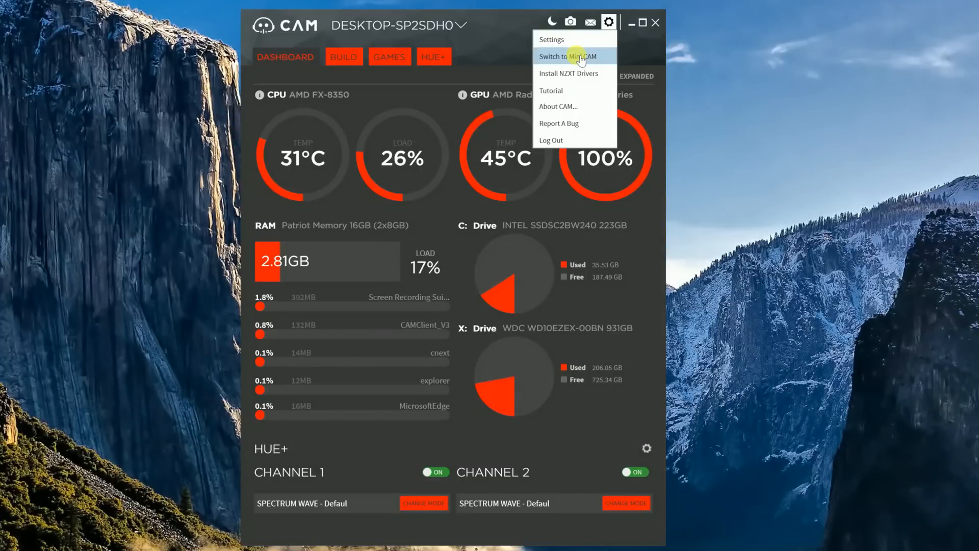
left_click(566, 56)
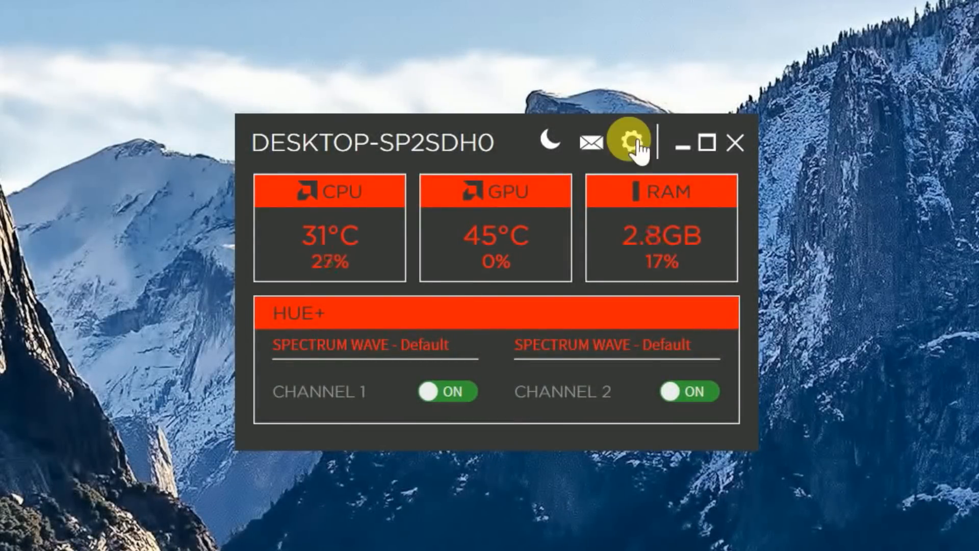
left_click(630, 142)
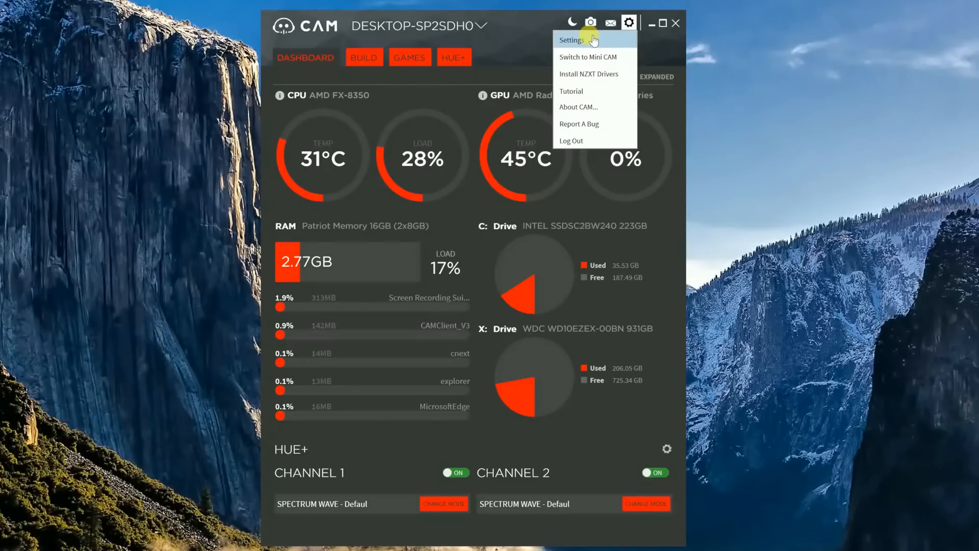
Open CAM Settings and browse the General and FPS Overlay pages.
left_click(570, 39)
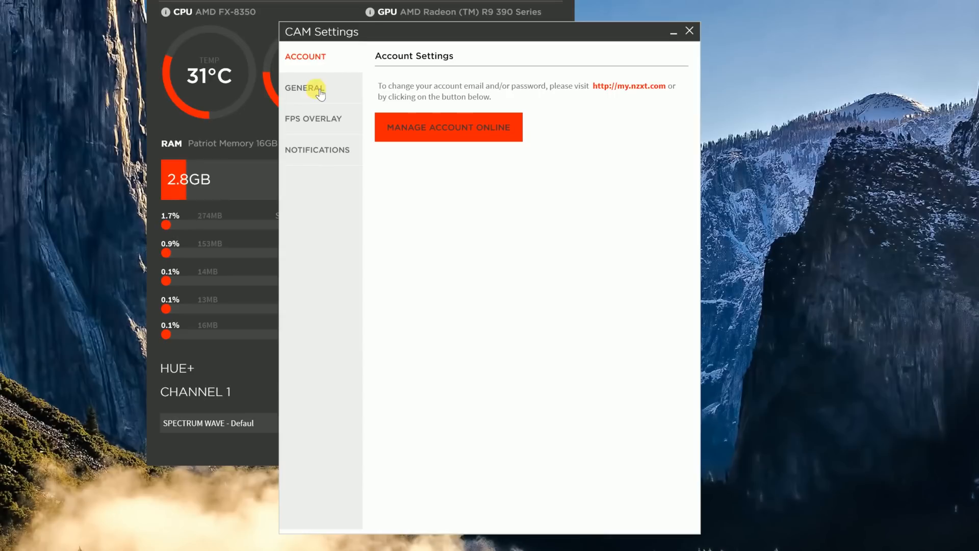
left_click(304, 87)
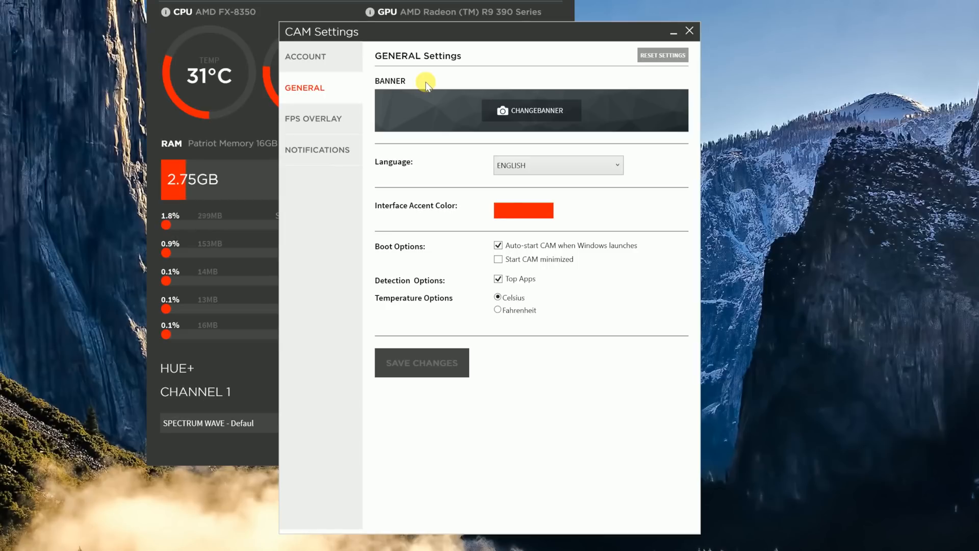
left_click(314, 119)
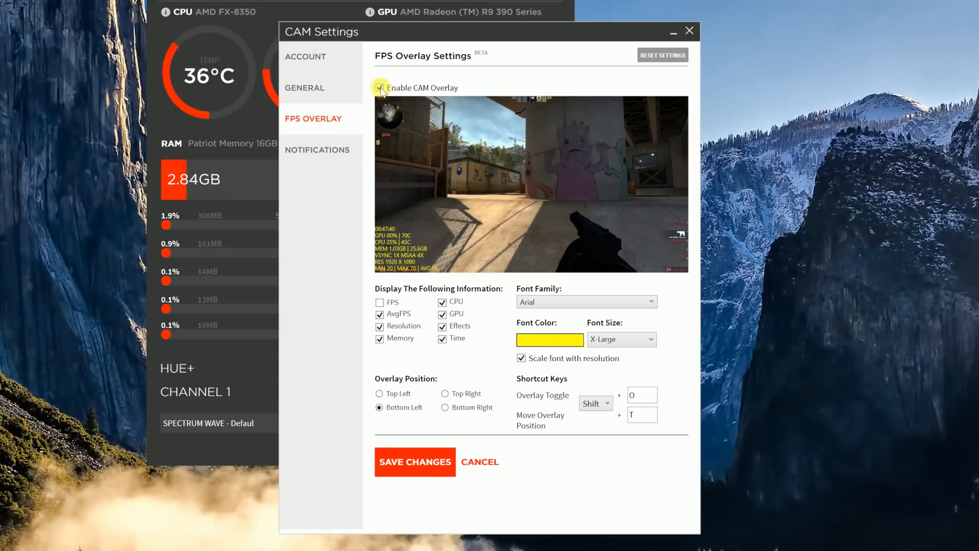
Re-enable the CAM overlay, add FPS, place it Top Left, and view Notifications.
left_click(380, 87)
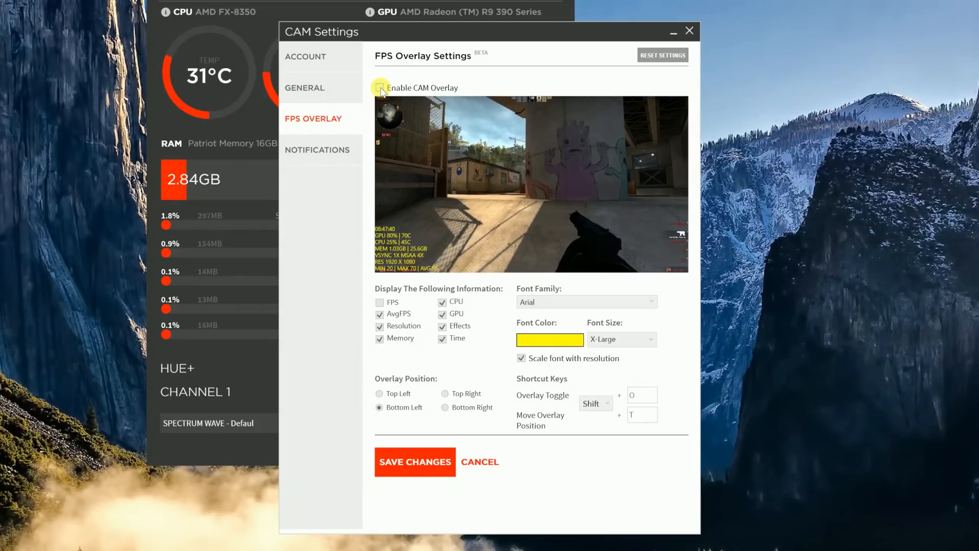
left_click(379, 87)
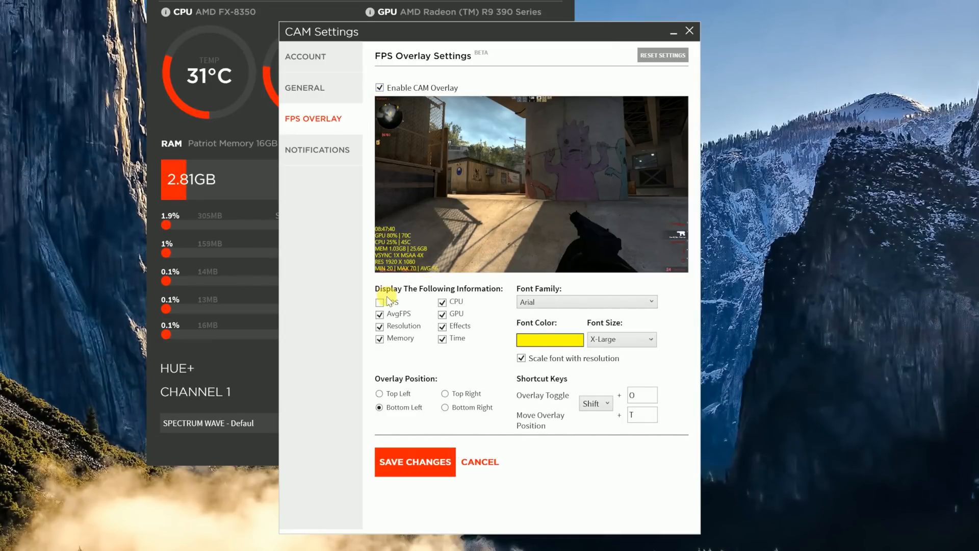
left_click(379, 301)
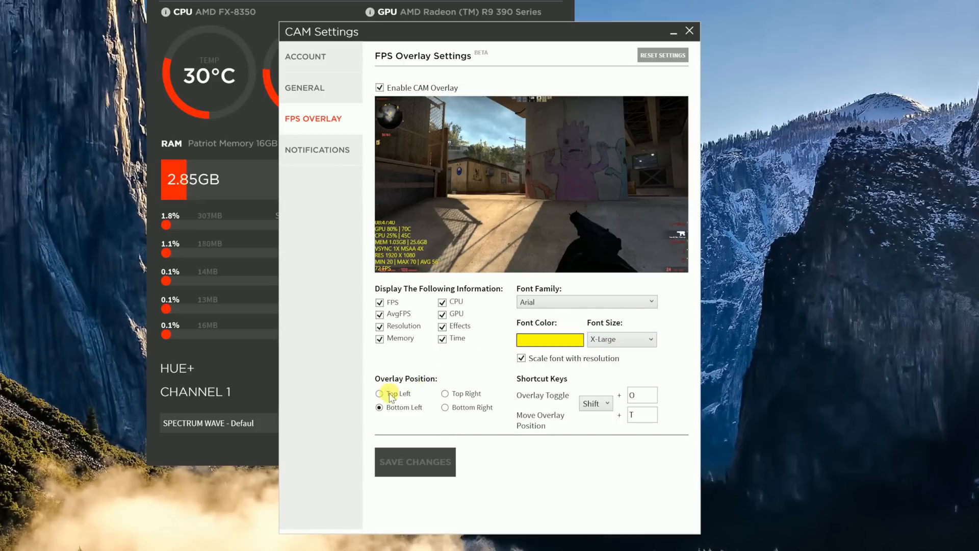
left_click(379, 393)
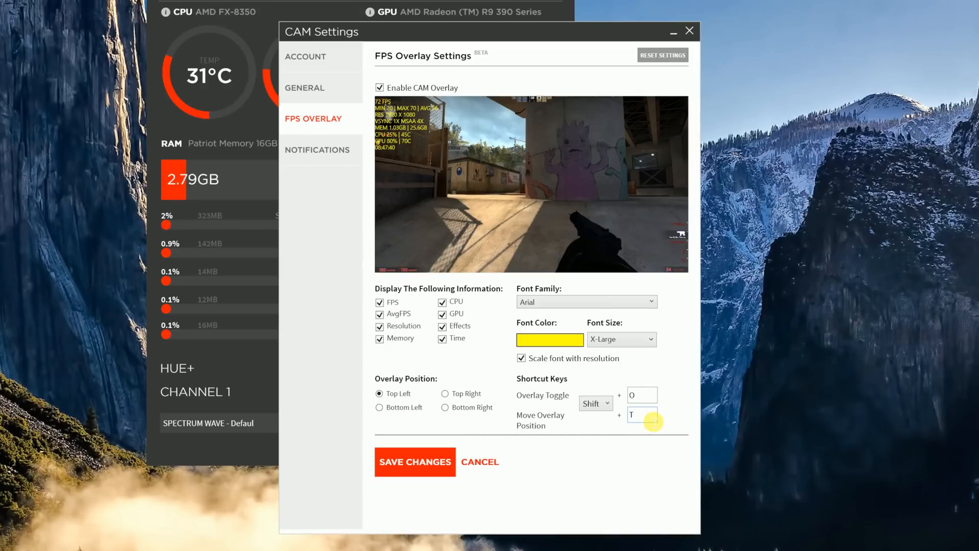
left_click(414, 462)
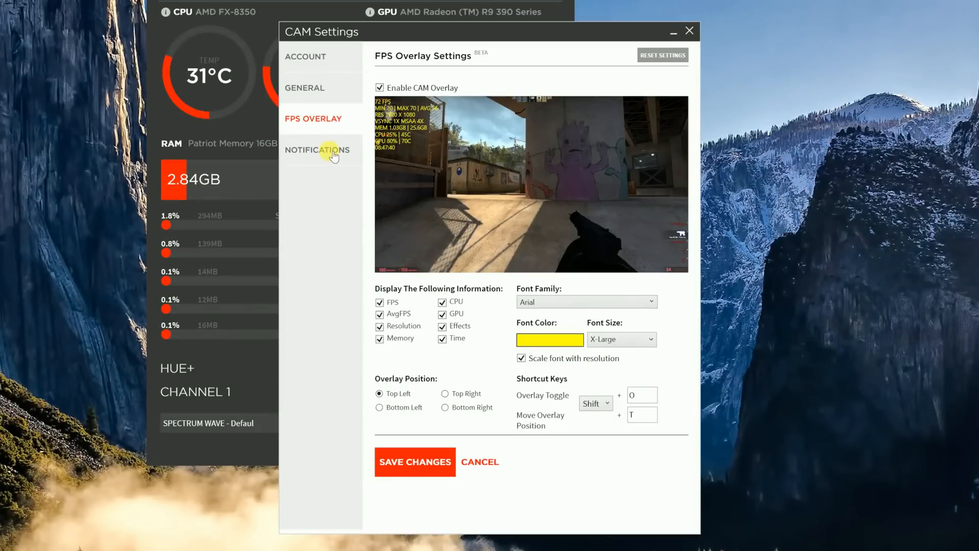
left_click(318, 150)
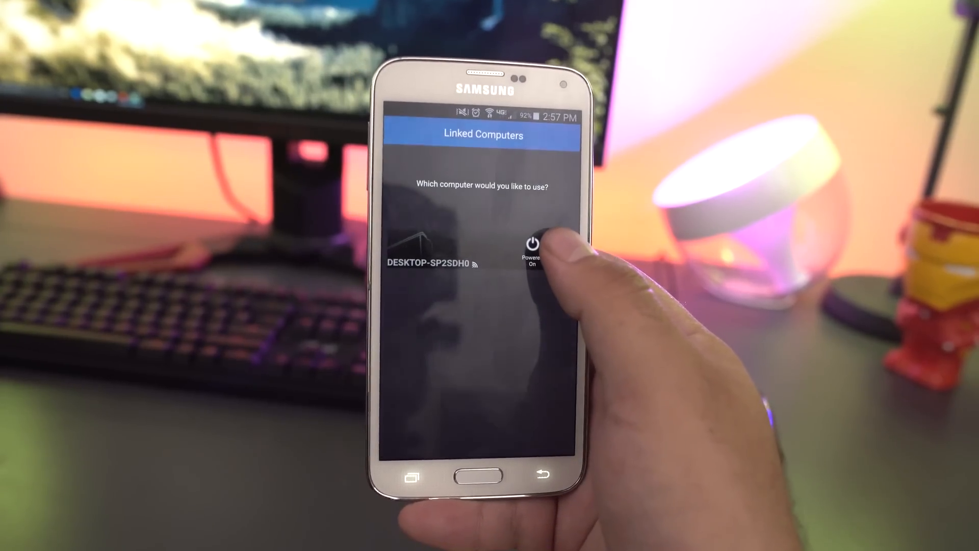
Connect to the linked PC and browse its drive usage and network figures.
left_click(430, 264)
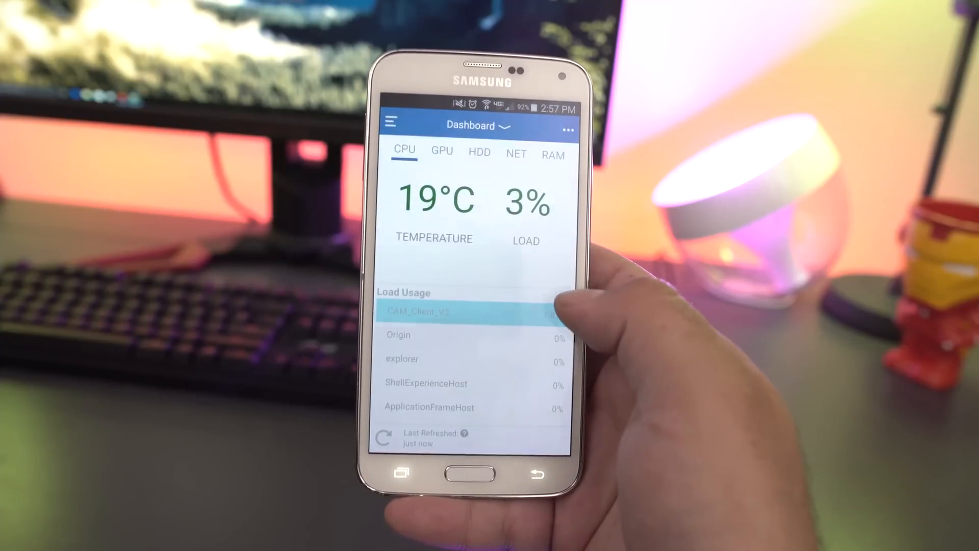
left_click(440, 154)
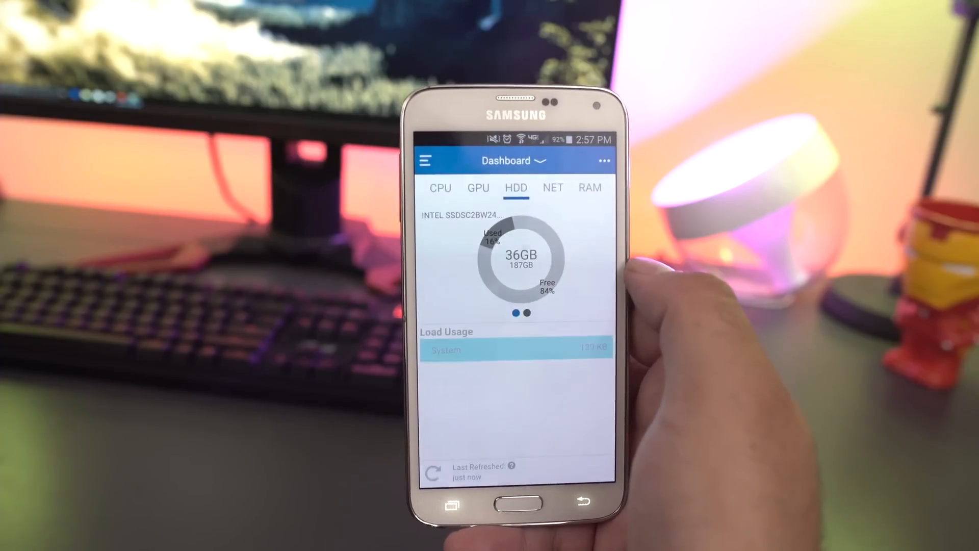
left_click_drag(550, 256, 475, 256)
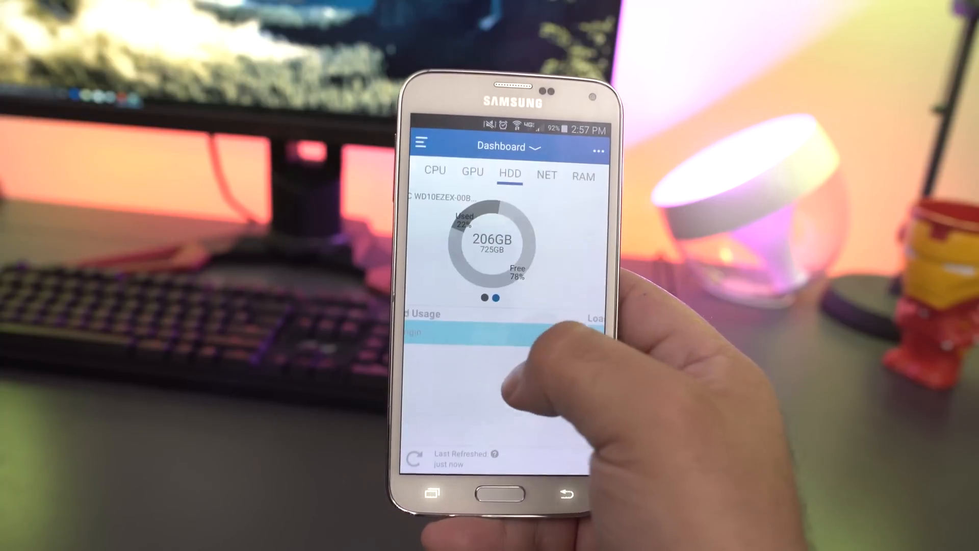
left_click(547, 175)
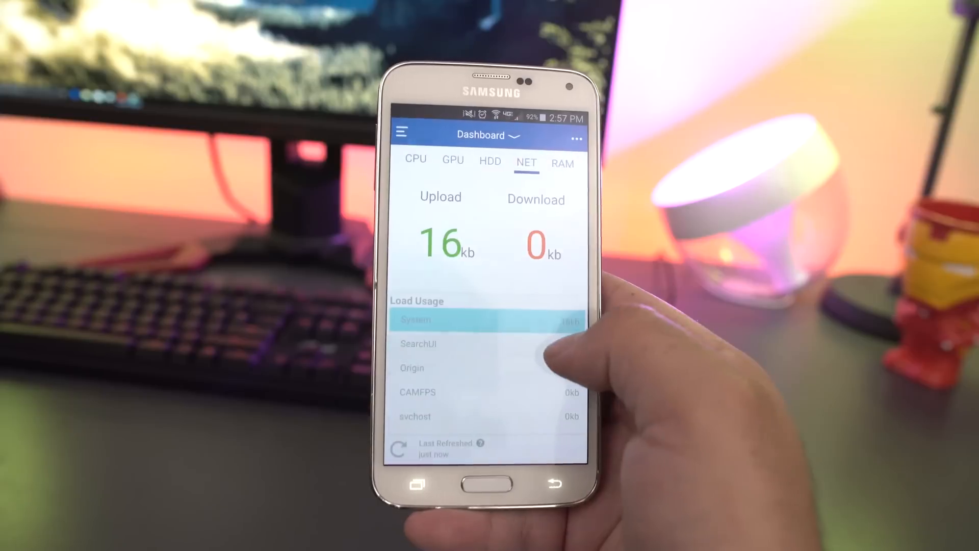
Show the PC's Specification view in Advanced Mode with temperatures and fan speeds.
left_click(500, 136)
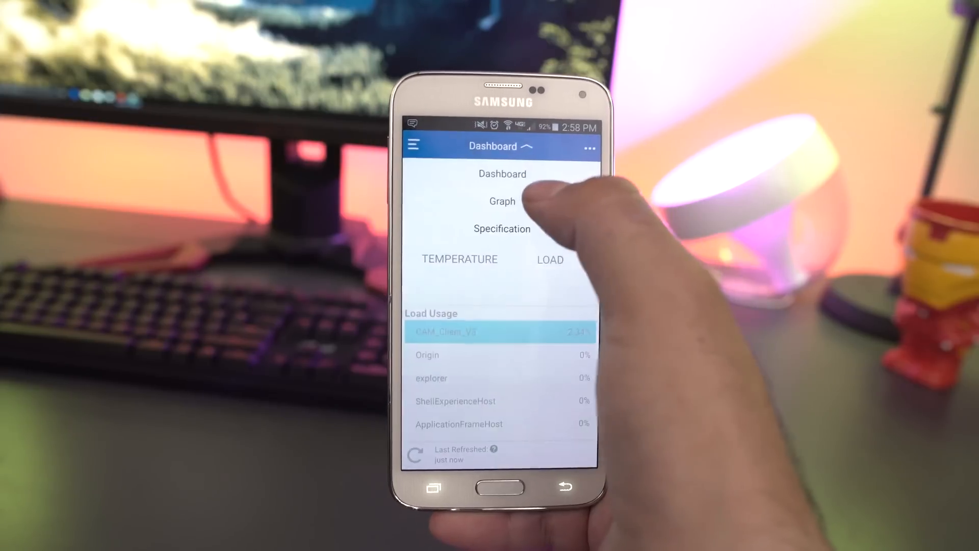
left_click(502, 201)
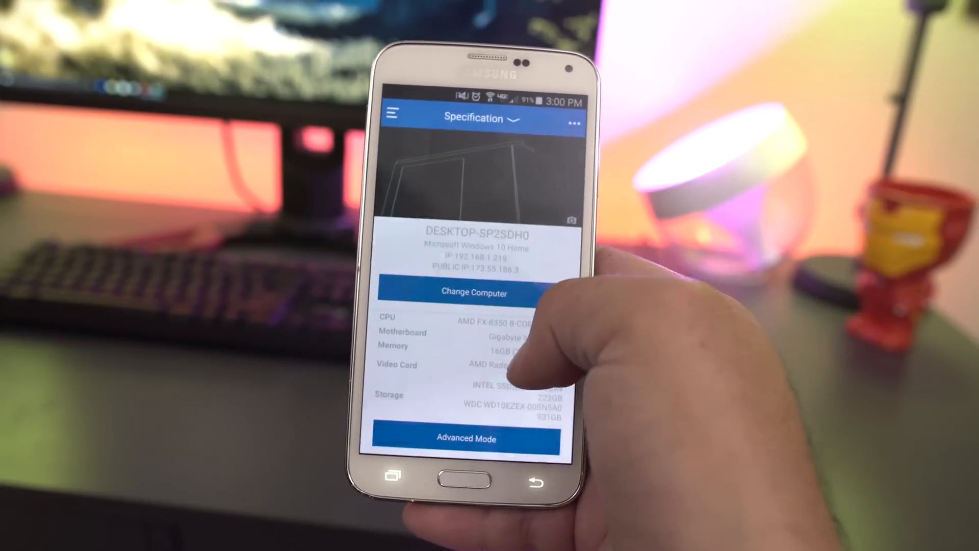
left_click(466, 438)
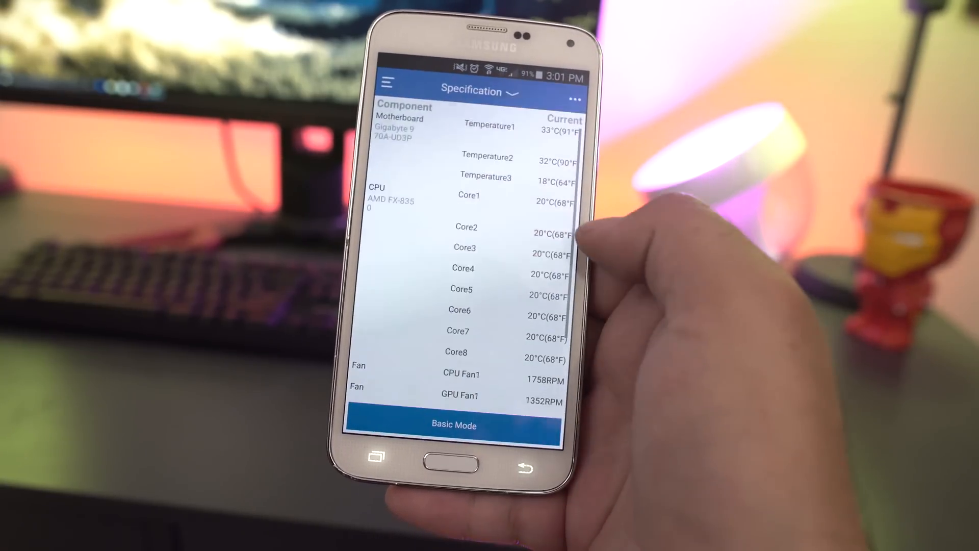